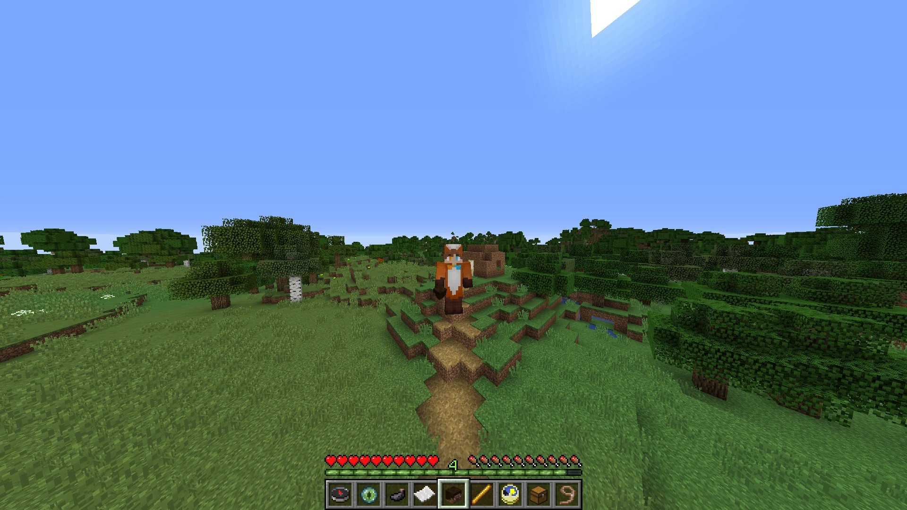
- Alt-Tab from Minecraft to the Server.pro details page of the Spigot 1.13.2 server
{"action": "key", "text": "alt+tab"}
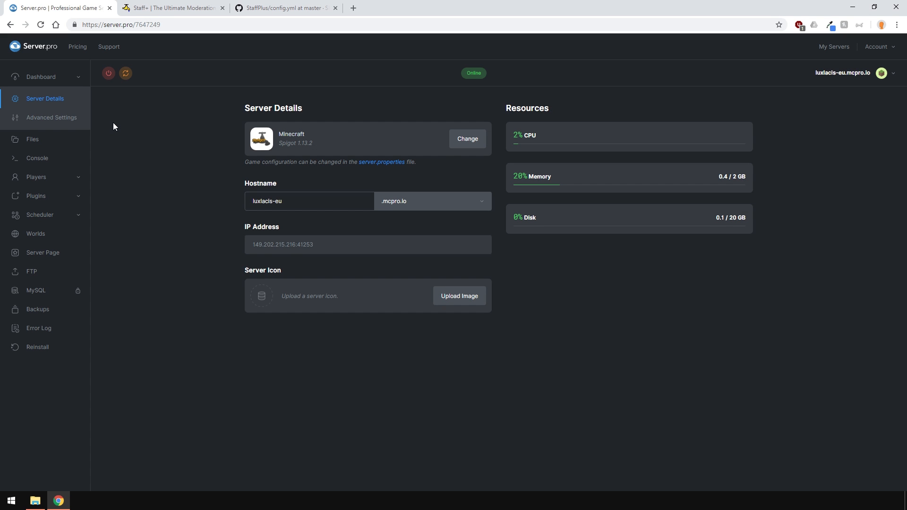
- Search Spigot plugins for 'staff+', install the 1.7–1.13 Staff+ plugin, and restart
{"action": "left_click", "coordinate": [36, 195]}
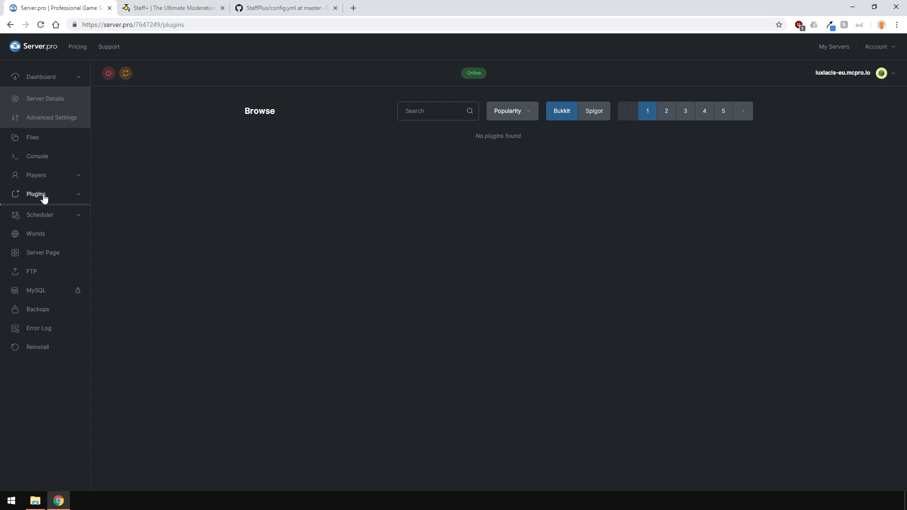
{"action": "left_click", "coordinate": [593, 110]}
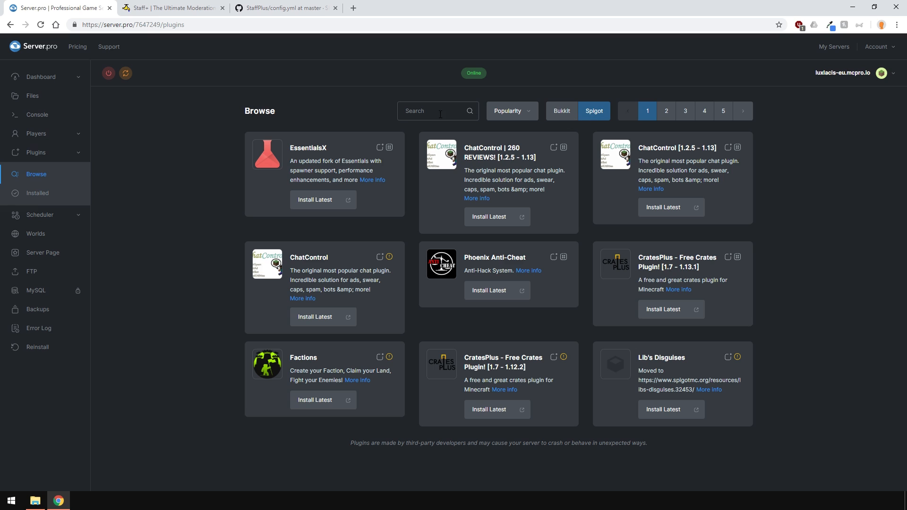
{"action": "type", "text": "staff+"}
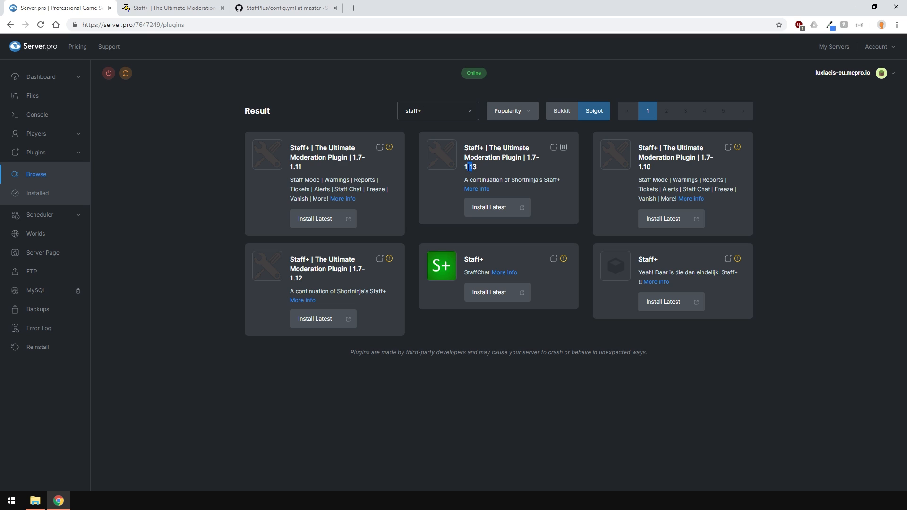
{"action": "left_click", "coordinate": [493, 207]}
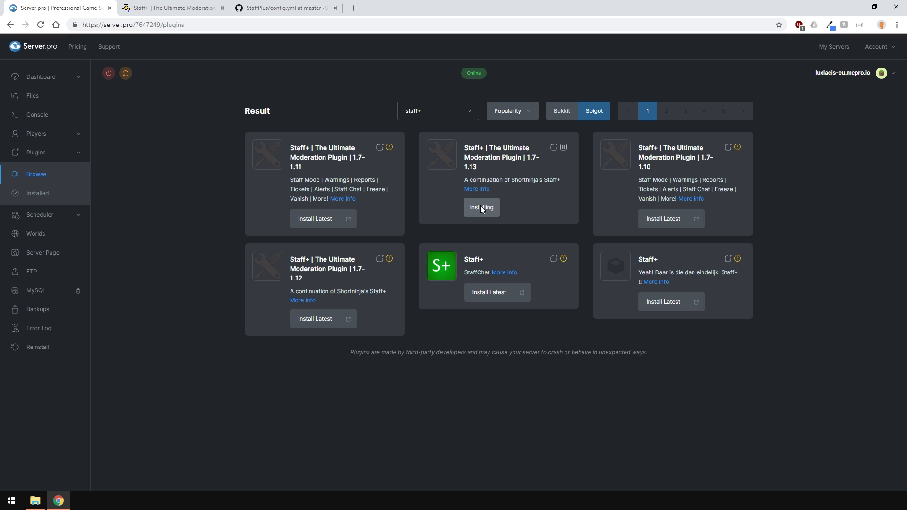
{"action": "left_click", "coordinate": [481, 207]}
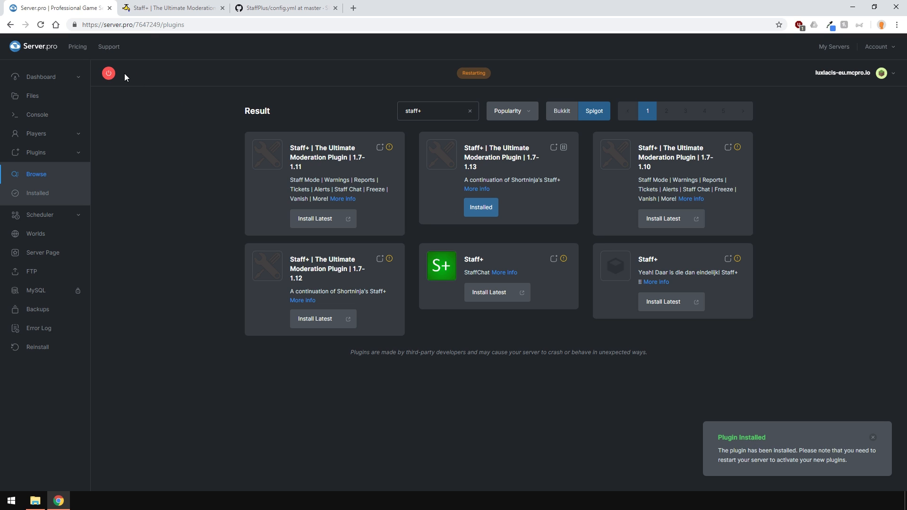
{"action": "mouse_move", "coordinate": [121, 127]}
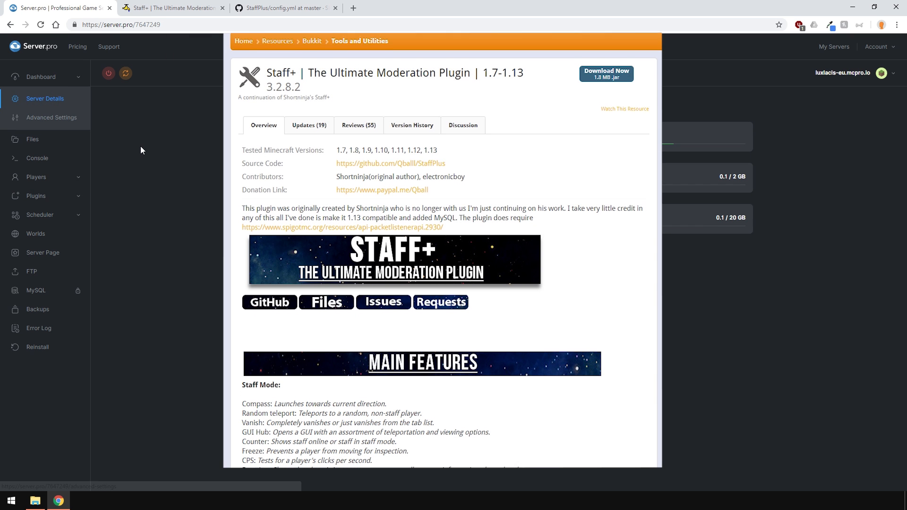
- Scroll the Staff+ Spigot resource page down to its Main Features list
{"action": "scroll", "scroll_direction": "down", "scroll_amount": 3}
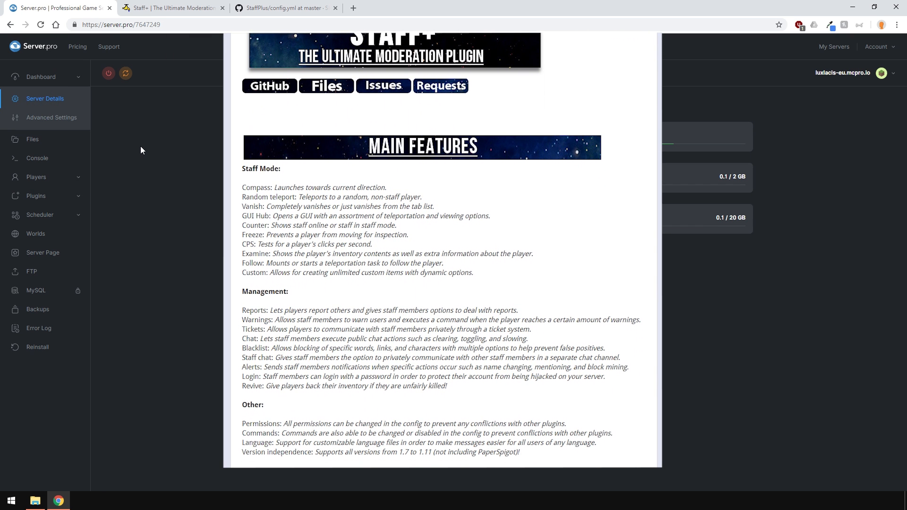
{"action": "scroll", "scroll_direction": "down", "scroll_amount": 3}
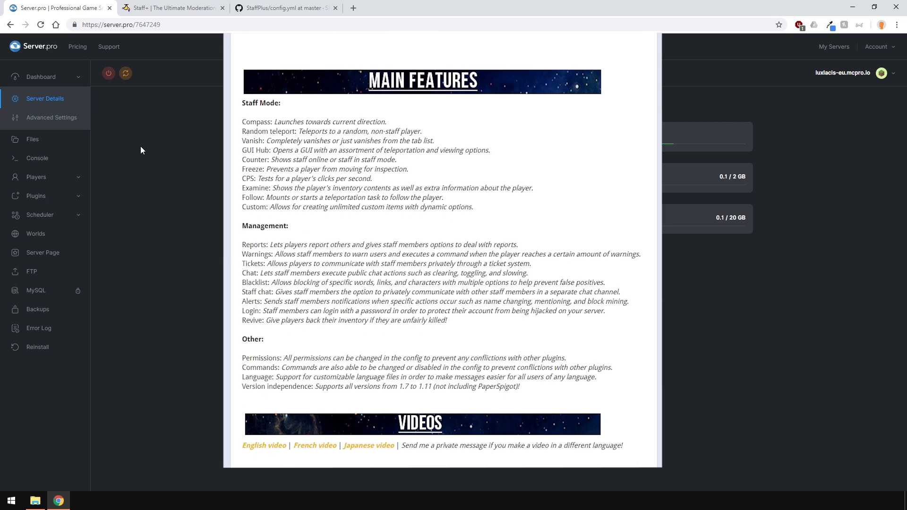
- Close the plugin page and open plugins/StaffPlus/config.yml in the file editor
{"action": "left_click", "coordinate": [45, 99]}
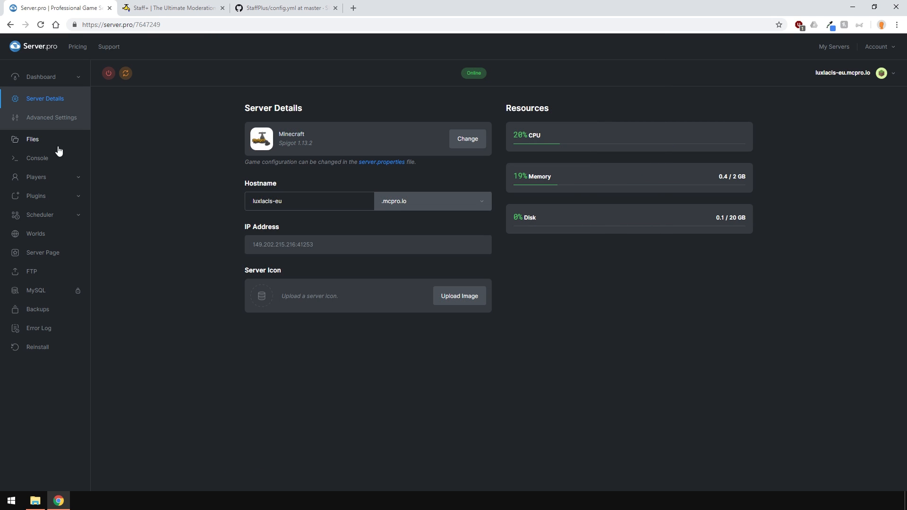
{"action": "left_click", "coordinate": [31, 139]}
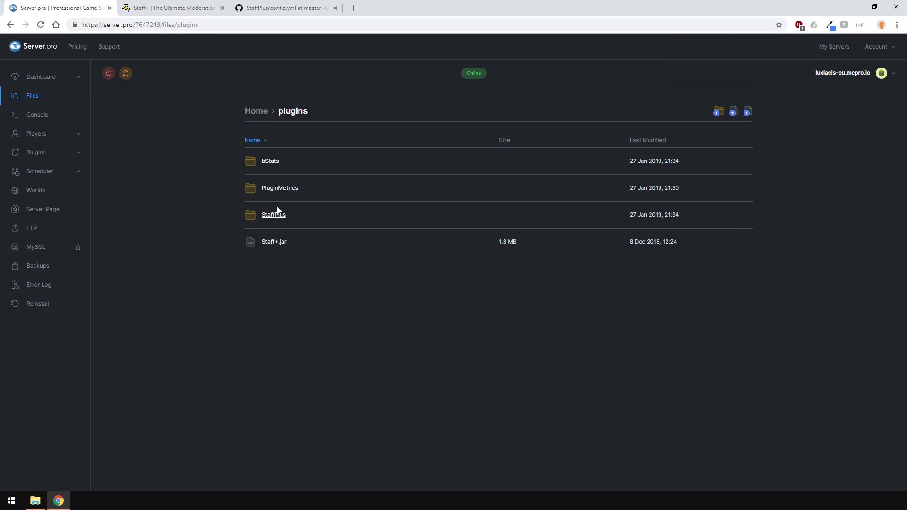
{"action": "left_click", "coordinate": [273, 215]}
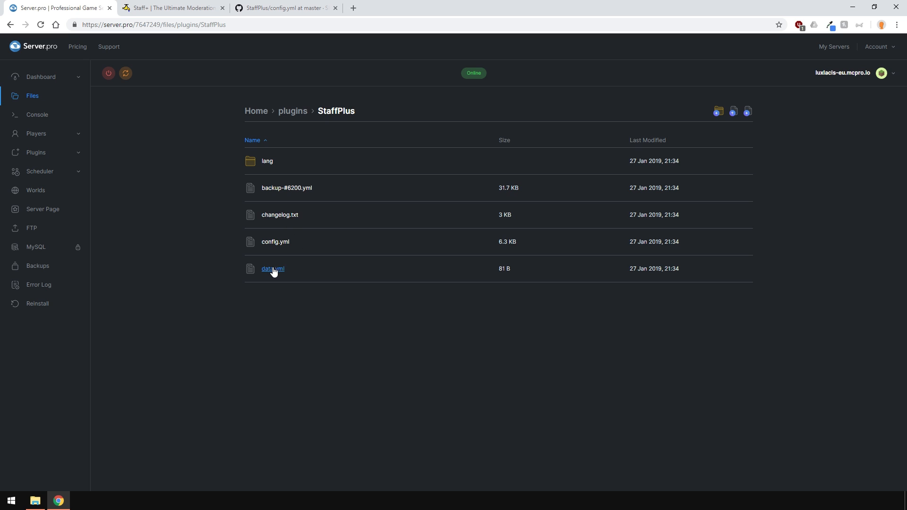
{"action": "left_click", "coordinate": [275, 241]}
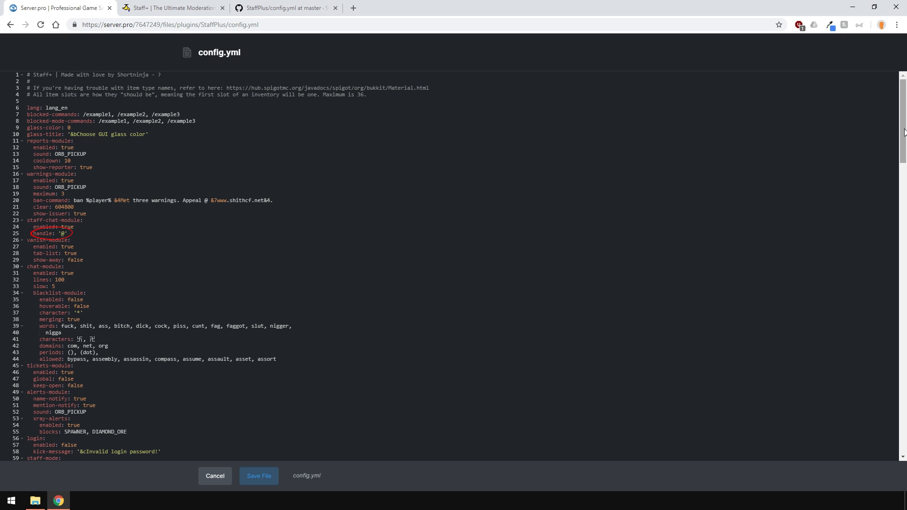
{"action": "scroll", "scroll_direction": "down", "scroll_amount": 3}
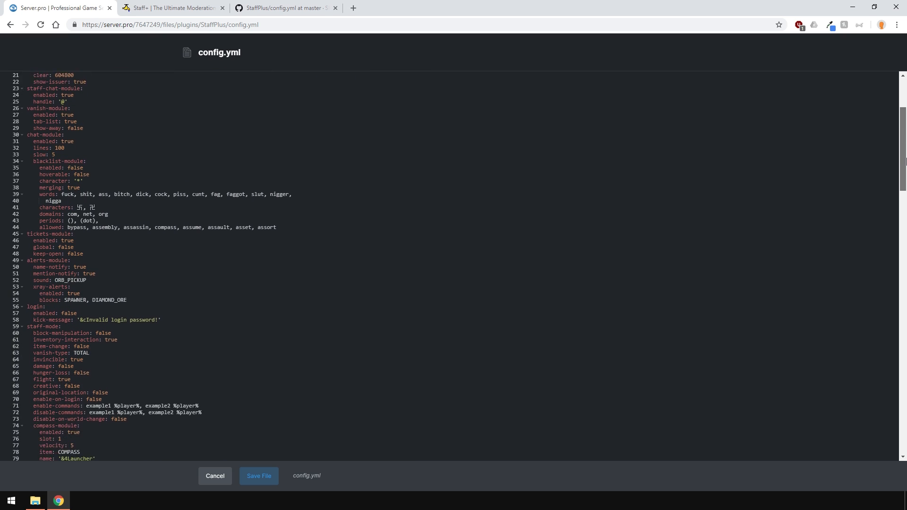
{"action": "scroll", "scroll_direction": "down", "scroll_amount": 3}
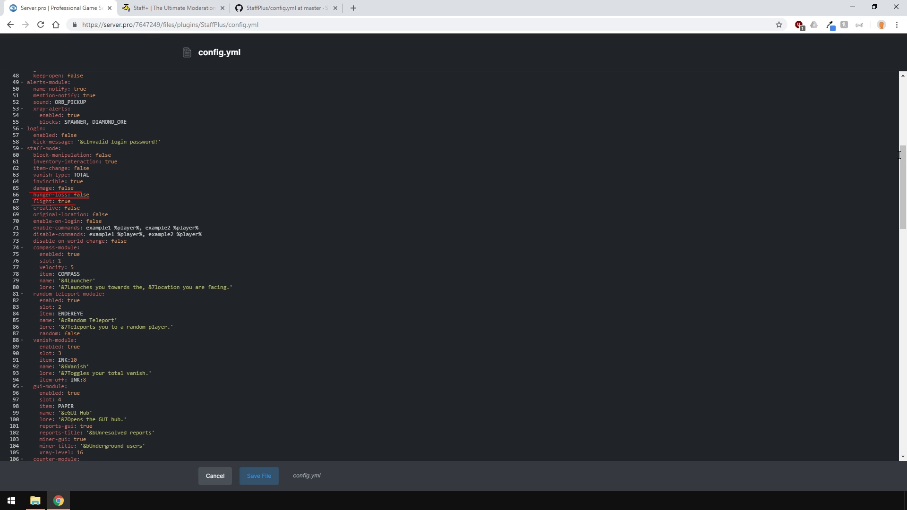
{"action": "scroll", "scroll_direction": "down", "scroll_amount": 3}
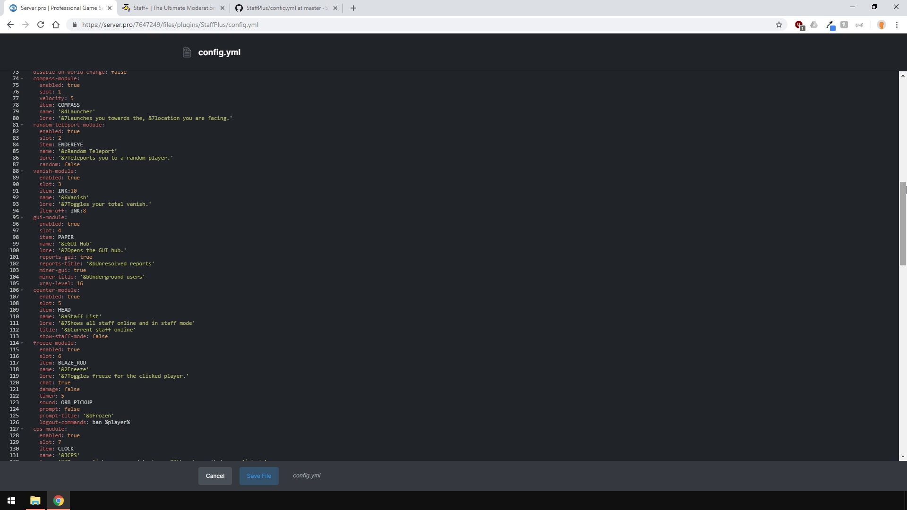
{"action": "scroll", "scroll_direction": "down", "scroll_amount": 3}
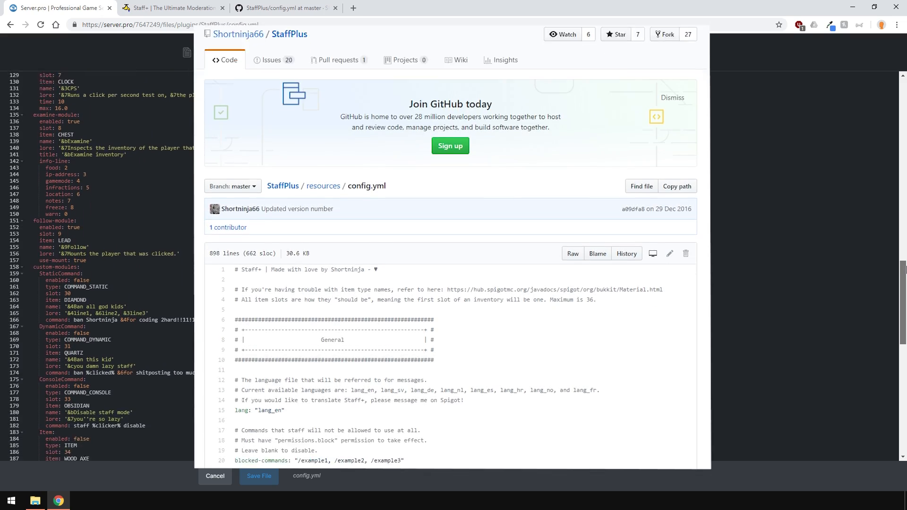
{"action": "scroll", "scroll_direction": "down", "scroll_amount": 3}
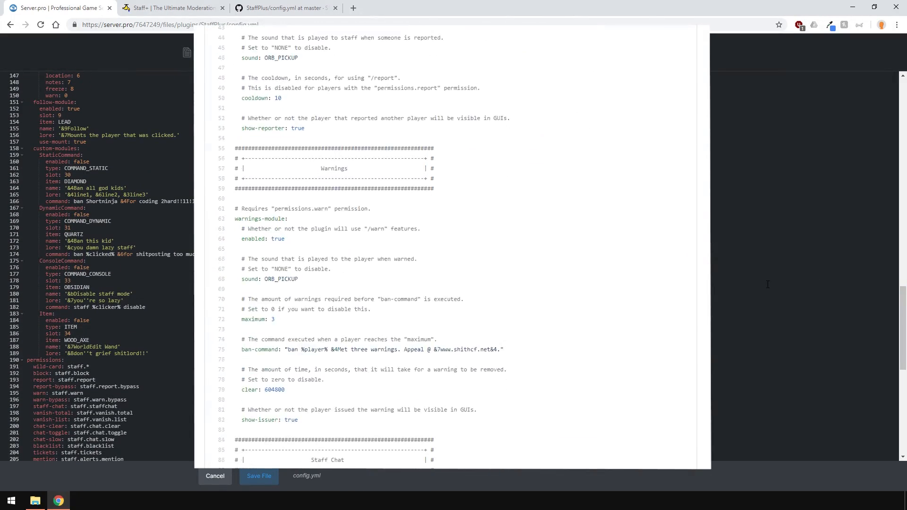
{"action": "scroll", "scroll_direction": "down", "scroll_amount": 3}
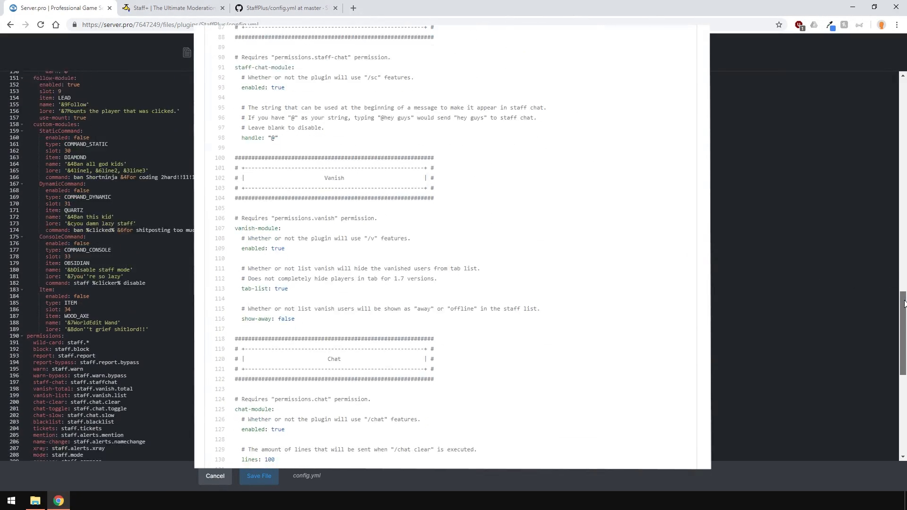
{"action": "scroll", "scroll_direction": "down", "scroll_amount": 3}
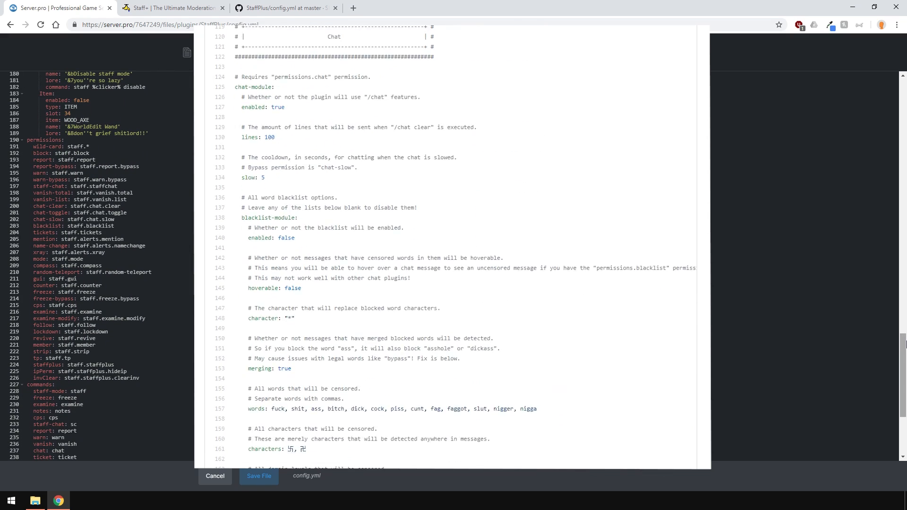
{"action": "scroll", "scroll_direction": "down", "scroll_amount": 3}
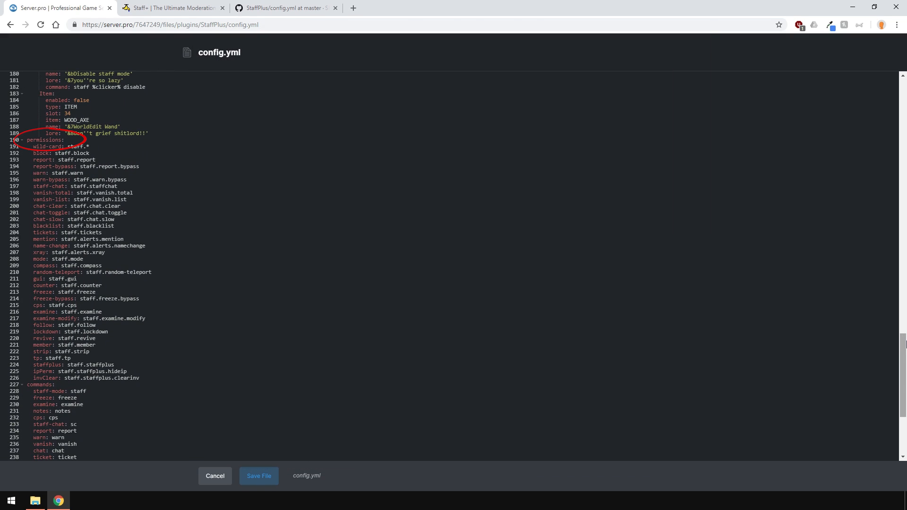
- Scroll down through the config.yml editor
{"action": "scroll", "scroll_direction": "down", "scroll_amount": 3}
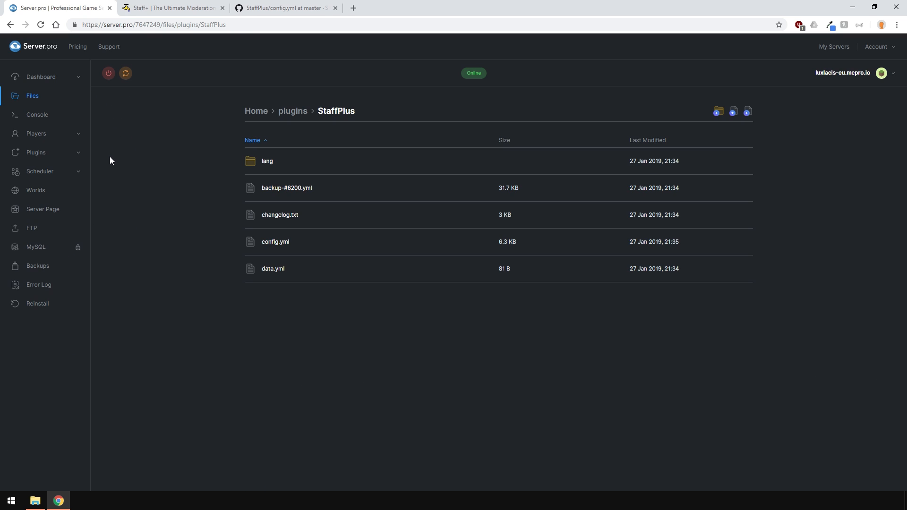
{"action": "mouse_move", "coordinate": [125, 74]}
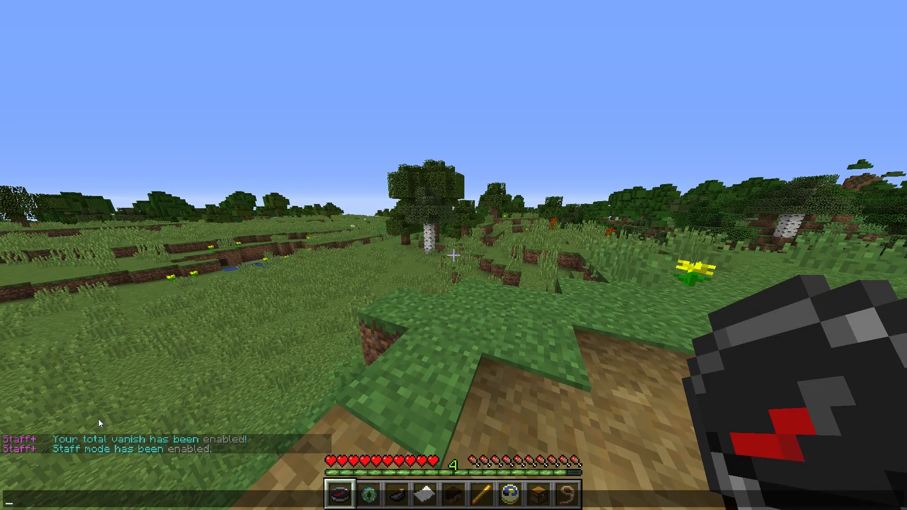
{"action": "mouse_move", "coordinate": [81, 448]}
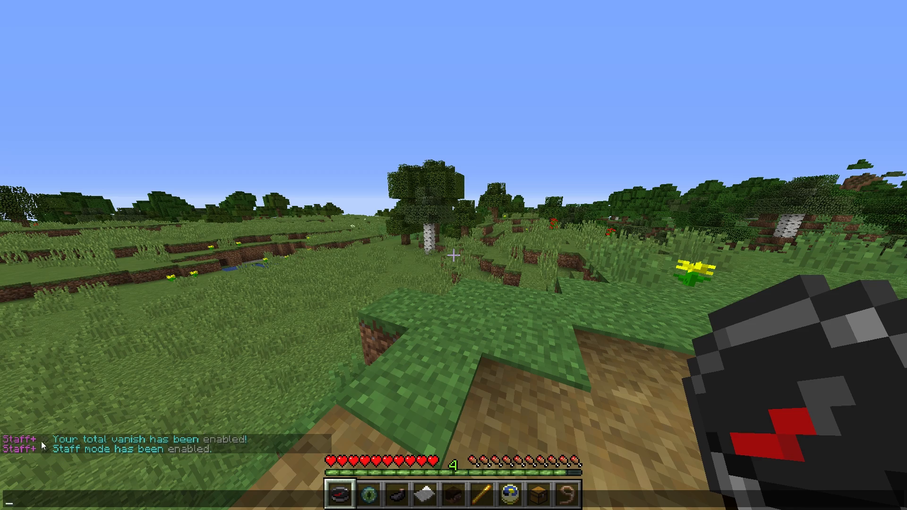
{"action": "mouse_move", "coordinate": [300, 428]}
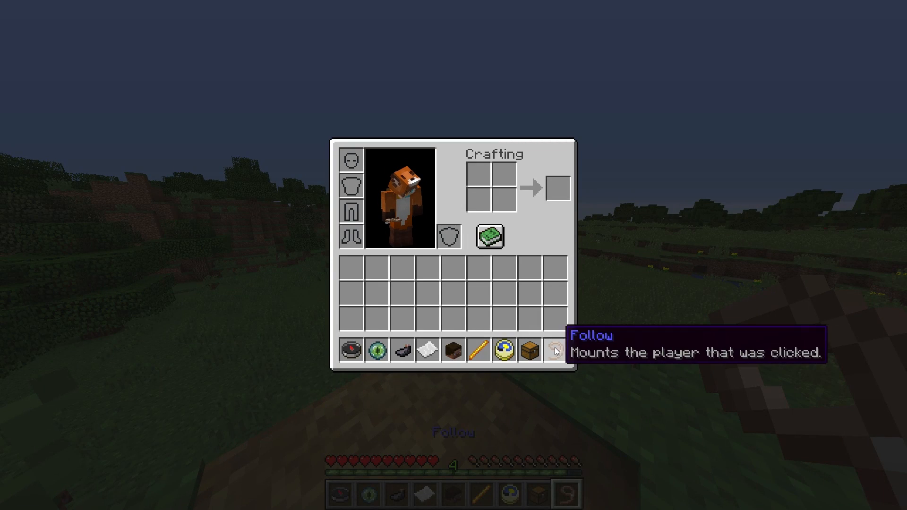
{"action": "mouse_move", "coordinate": [472, 352]}
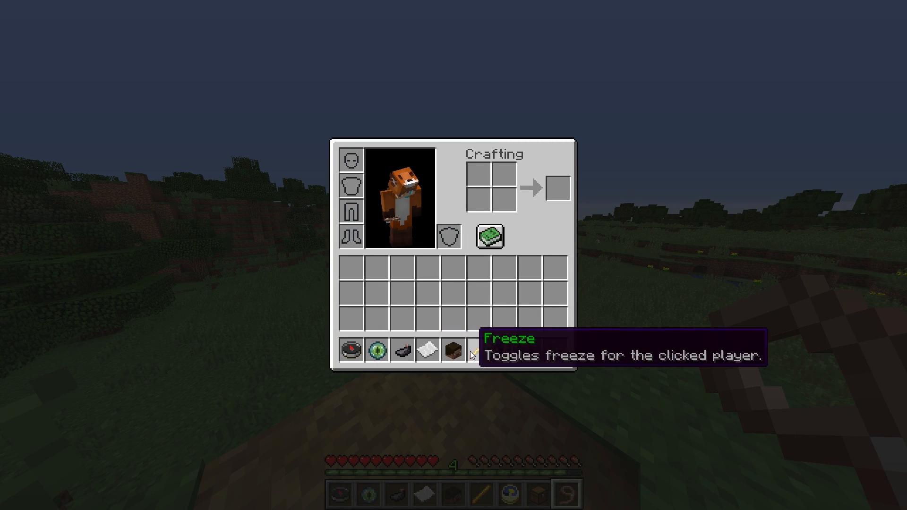
{"action": "mouse_move", "coordinate": [375, 350]}
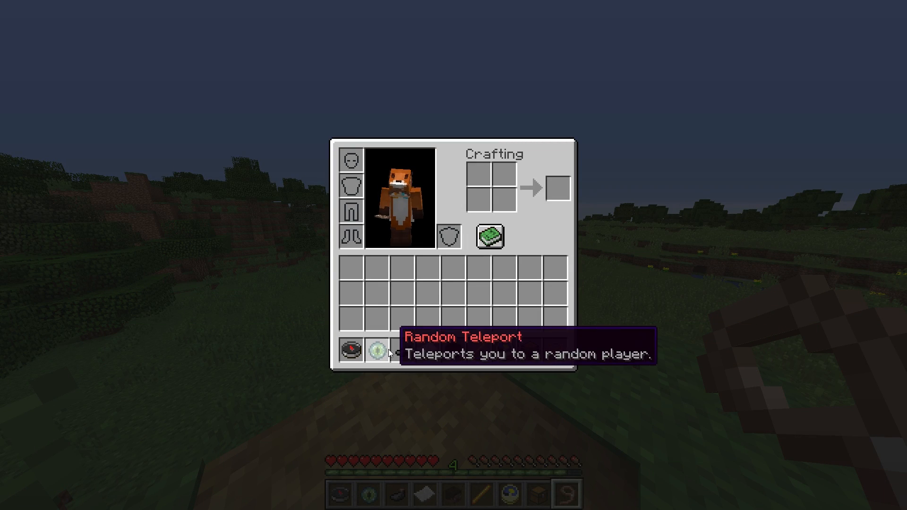
{"action": "mouse_move", "coordinate": [528, 350]}
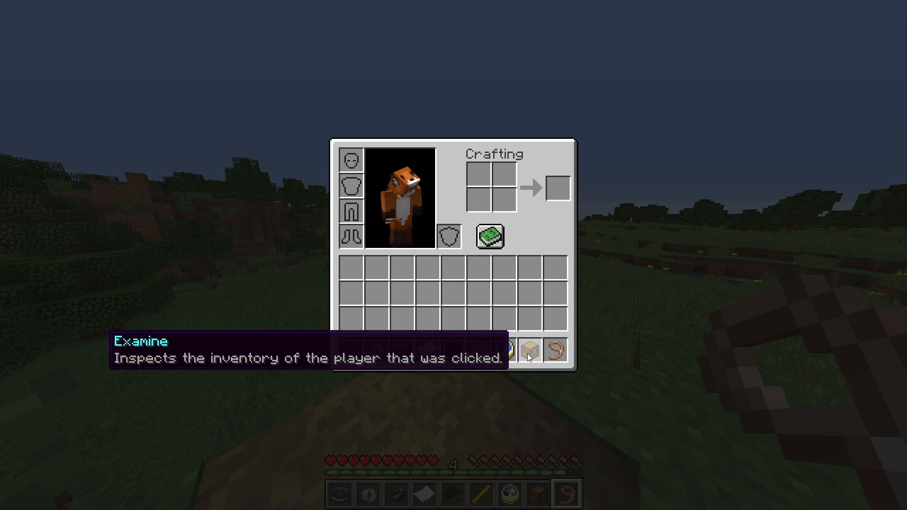
{"action": "mouse_move", "coordinate": [376, 348]}
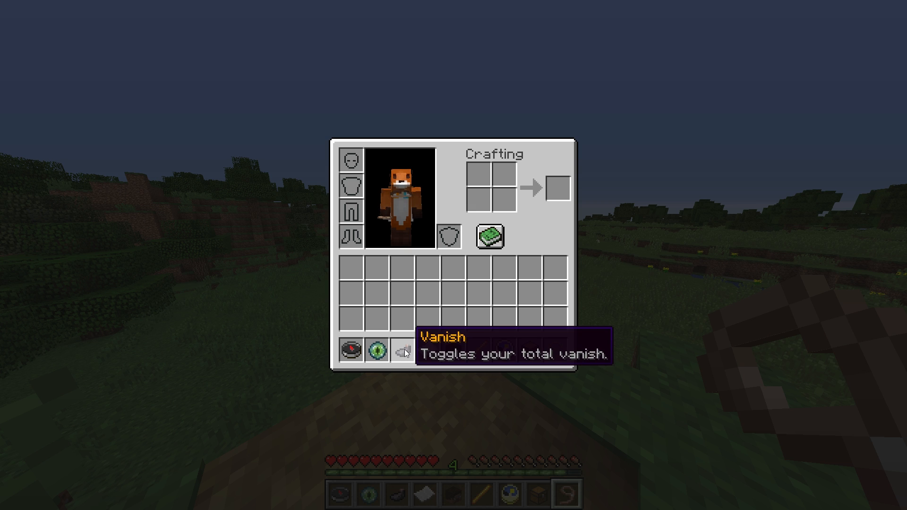
- Click in the inventory while reviewing the Freeze, Random Teleport, Examine and Vanish tools
{"action": "left_click", "coordinate": [404, 350]}
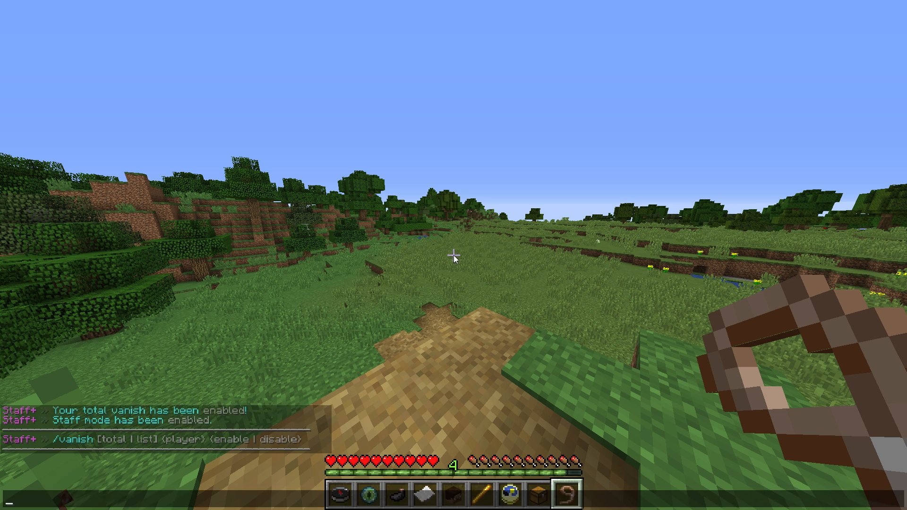
- Enter '/vanish LuxLacis total' in chat to totally vanish the player
{"action": "type", "text": "/vanish"}
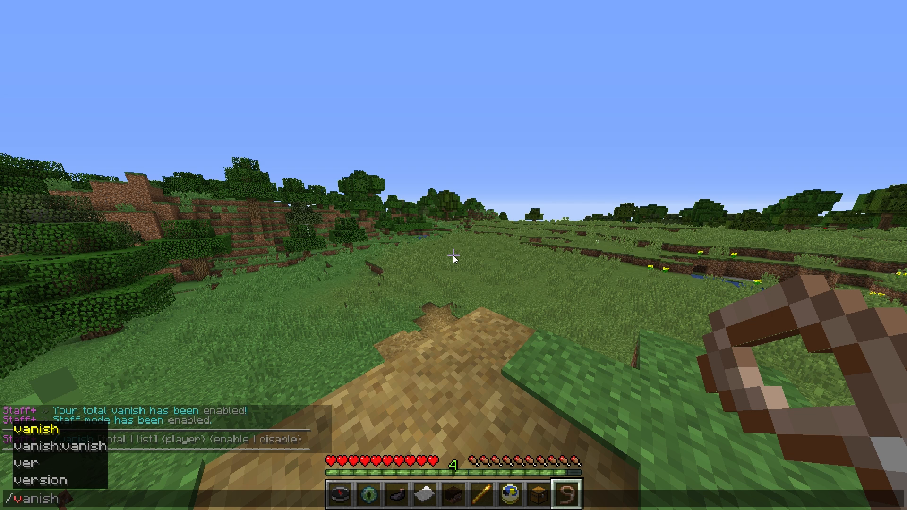
{"action": "type", "text": "LuxLacis"}
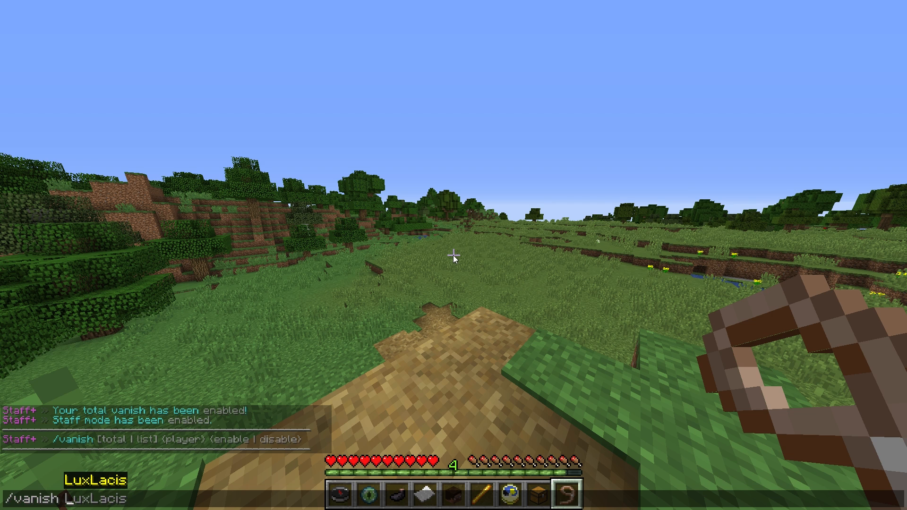
{"action": "type", "text": "tota"}
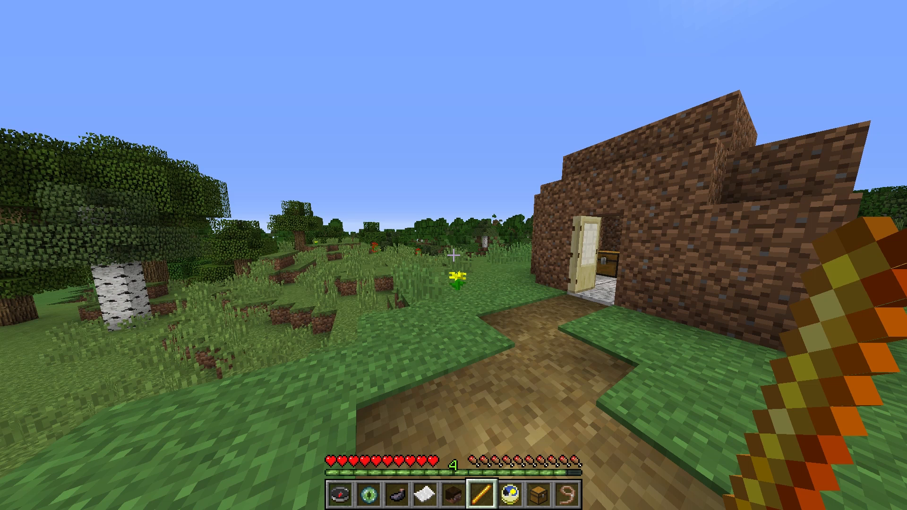
- Run /chat to list its clear, toggle and slow options, then begin '/chat toggle'
{"action": "key", "text": "/"}
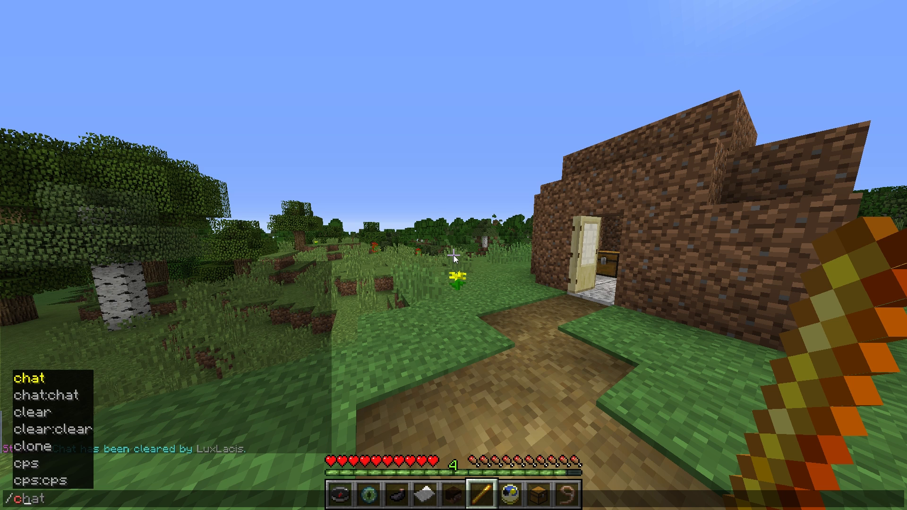
{"action": "key", "text": "Enter"}
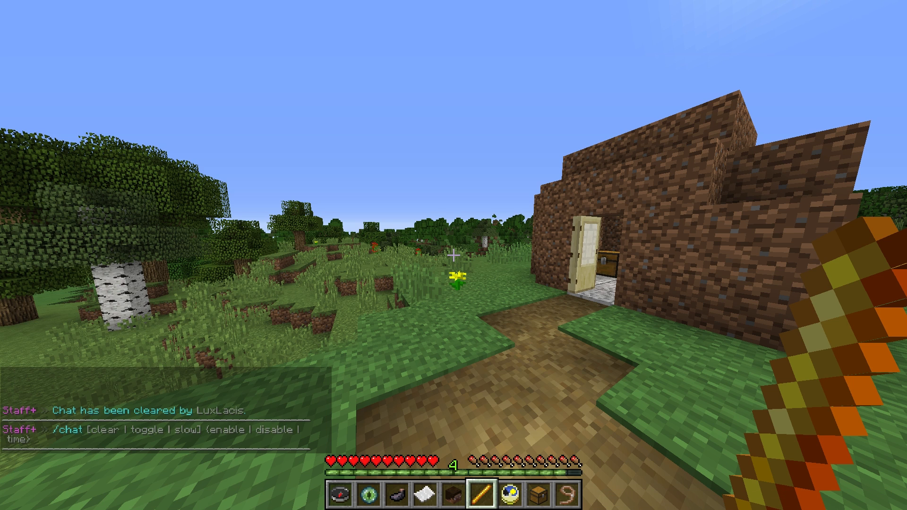
{"action": "key", "text": "/"}
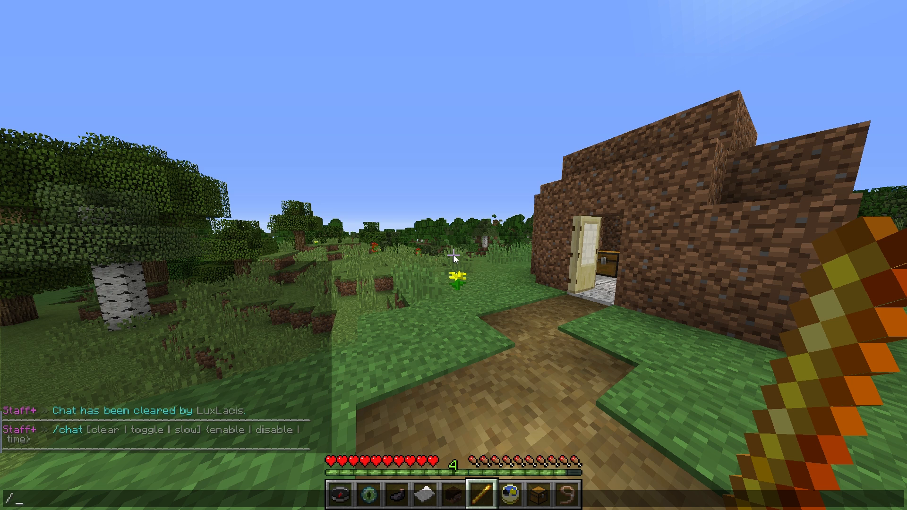
{"action": "type", "text": "chat"}
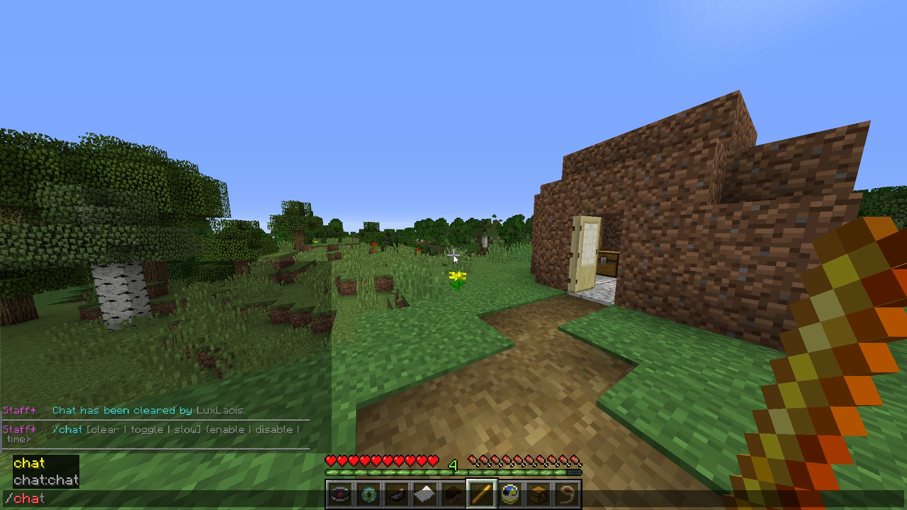
{"action": "type", "text": "to"}
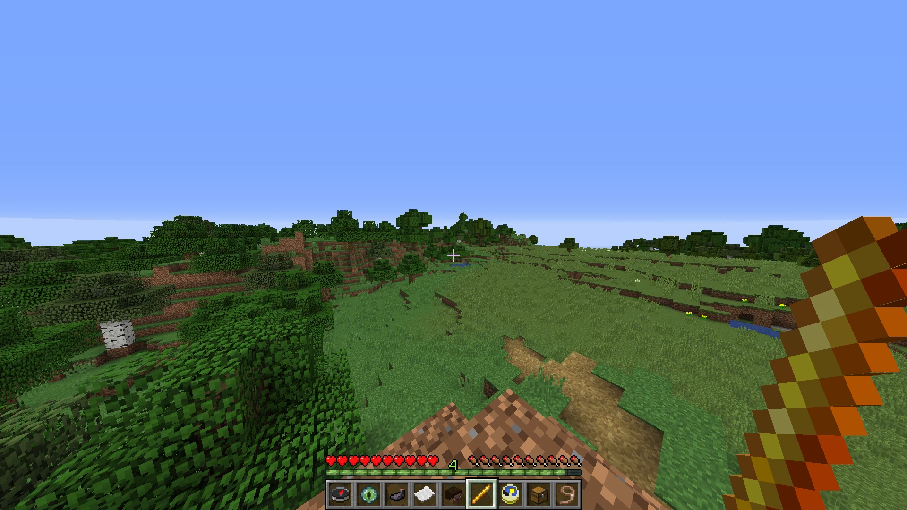
- Enter '/alerts mention enable' in chat to turn on name-mention alerts
{"action": "type", "text": "/alerts"}
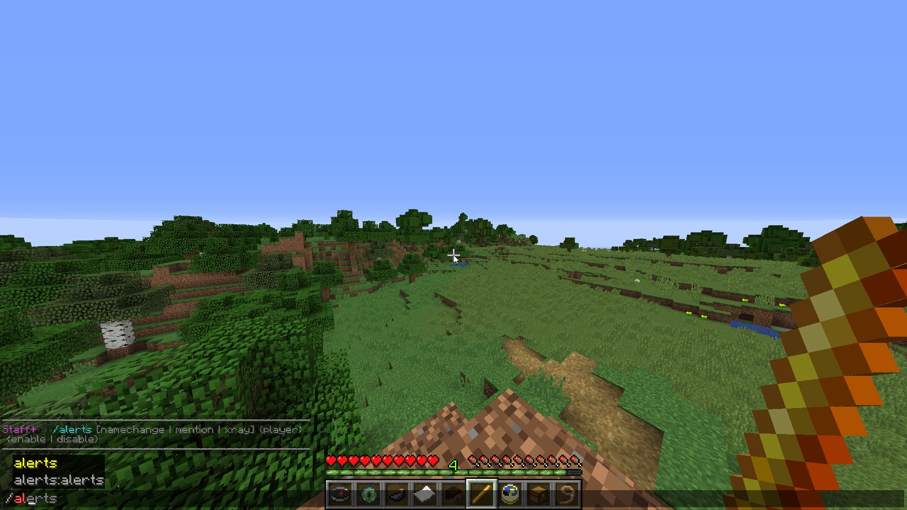
{"action": "type", "text": "mention LuxLacis"}
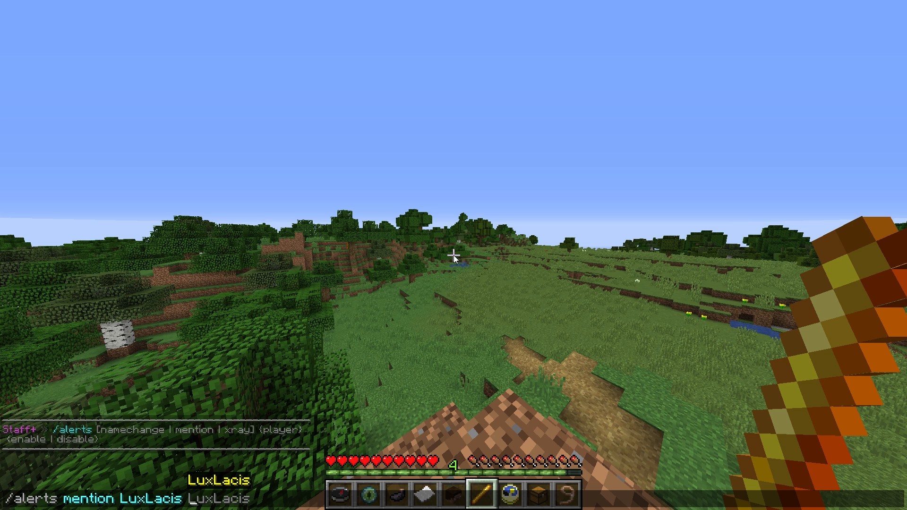
{"action": "type", "text": "enable"}
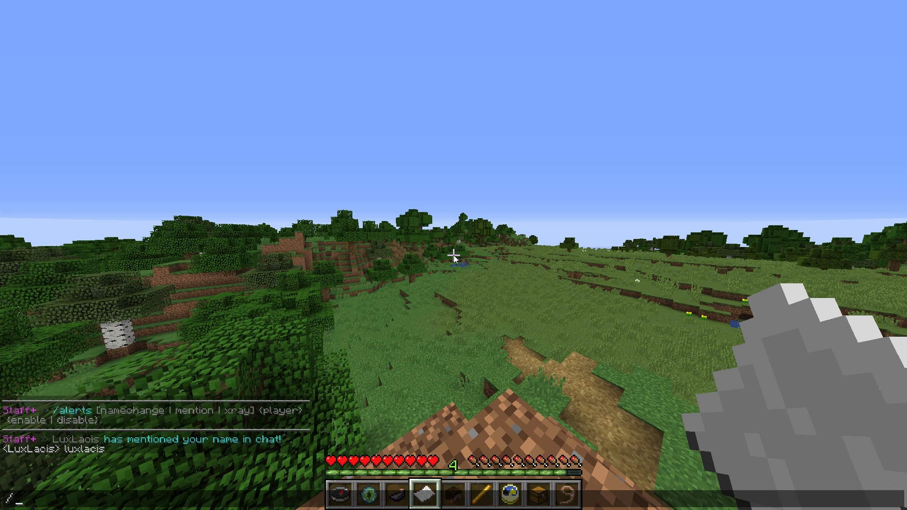
{"action": "type", "text": "/report LuxLacis"}
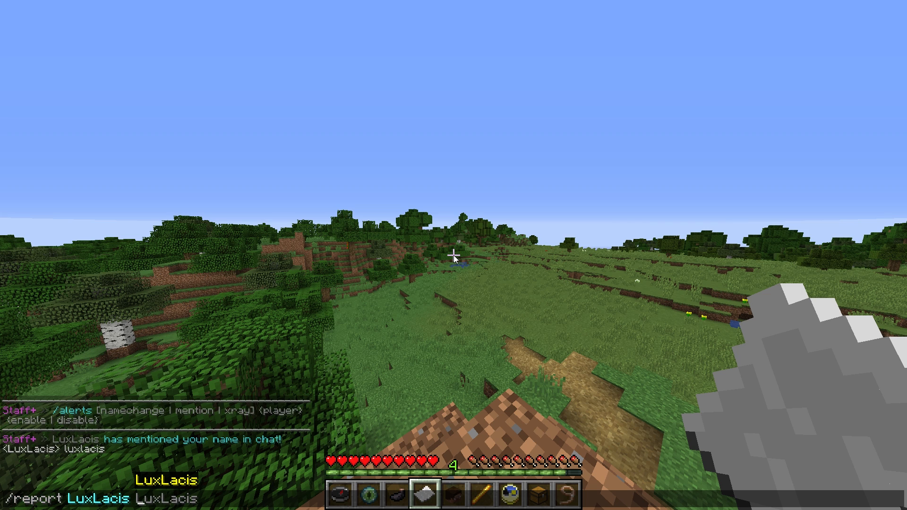
{"action": "type", "text": "hacke"}
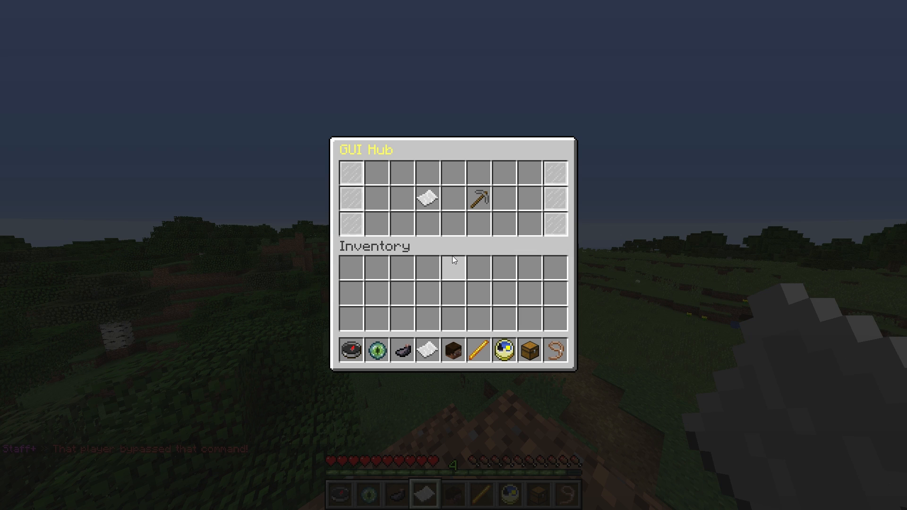
{"action": "mouse_move", "coordinate": [427, 200]}
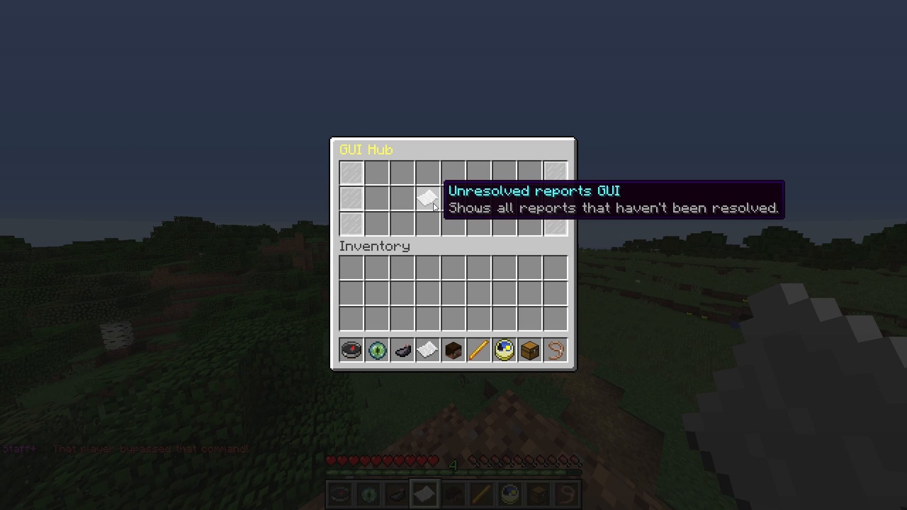
- View the unresolved hacking report and the current online staff list, then close the menu
{"action": "left_click", "coordinate": [427, 198]}
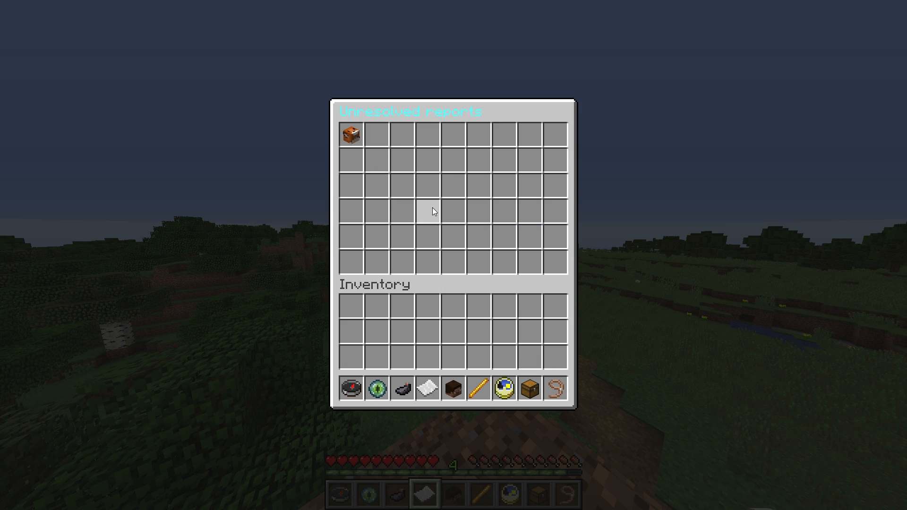
{"action": "mouse_move", "coordinate": [350, 134]}
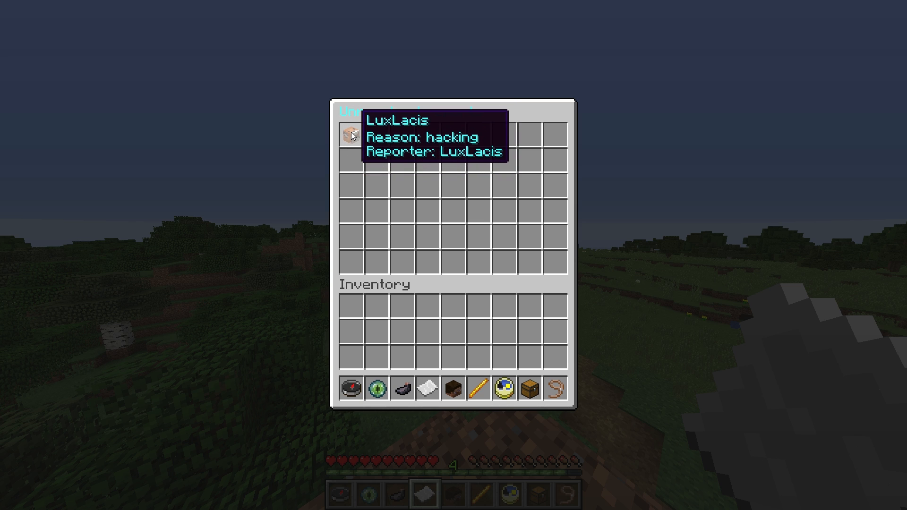
{"action": "mouse_move", "coordinate": [453, 255]}
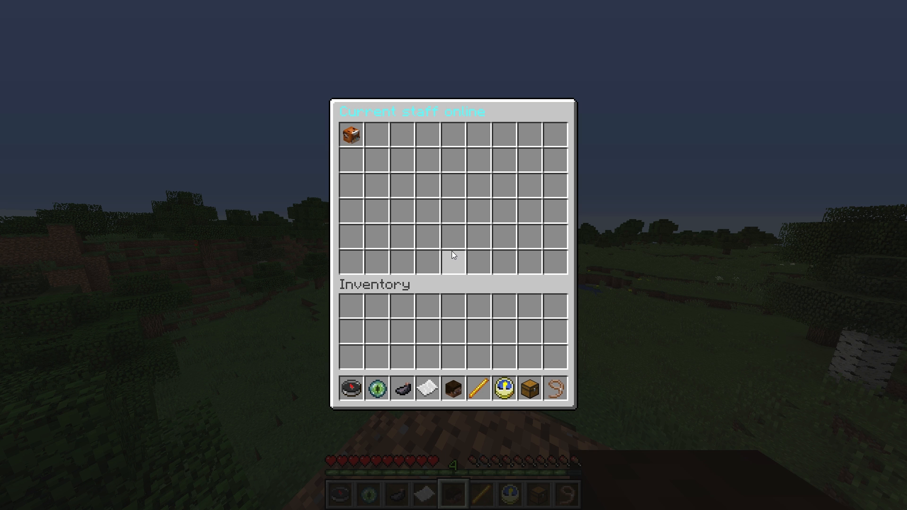
{"action": "mouse_move", "coordinate": [377, 160]}
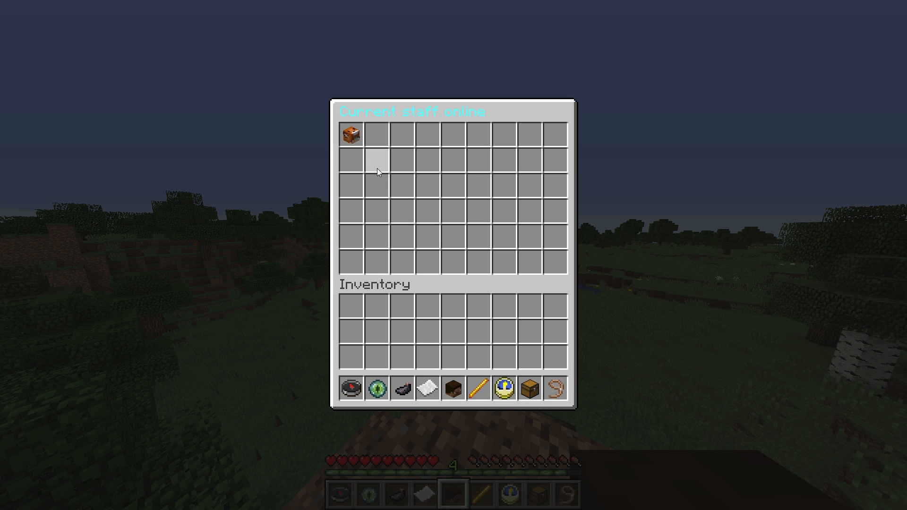
{"action": "mouse_move", "coordinate": [350, 134]}
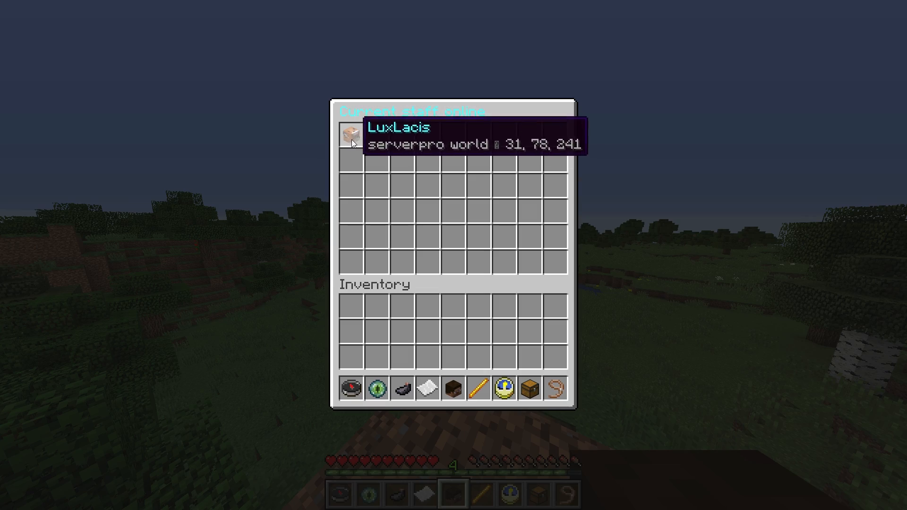
{"action": "key", "text": "Escape"}
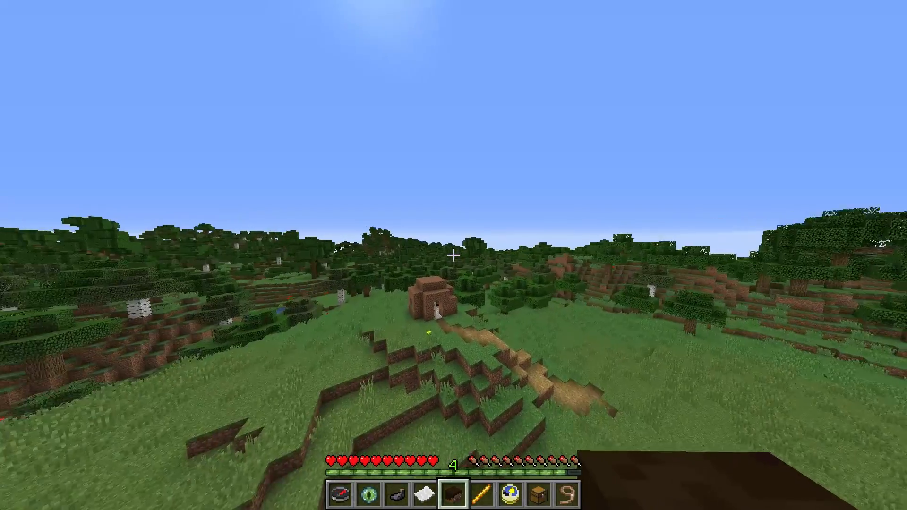
- Check the Random Teleport compass description in the inventory, then close it
{"action": "key", "text": "e"}
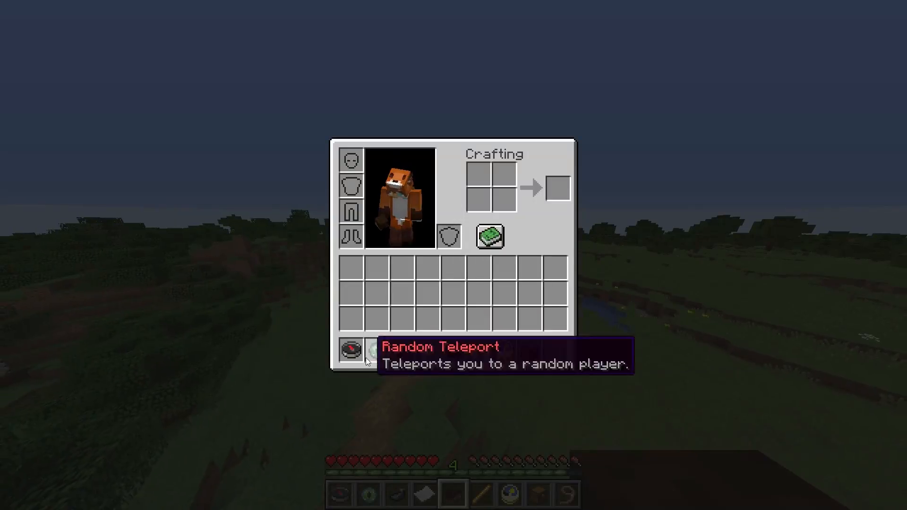
{"action": "mouse_move", "coordinate": [677, 332]}
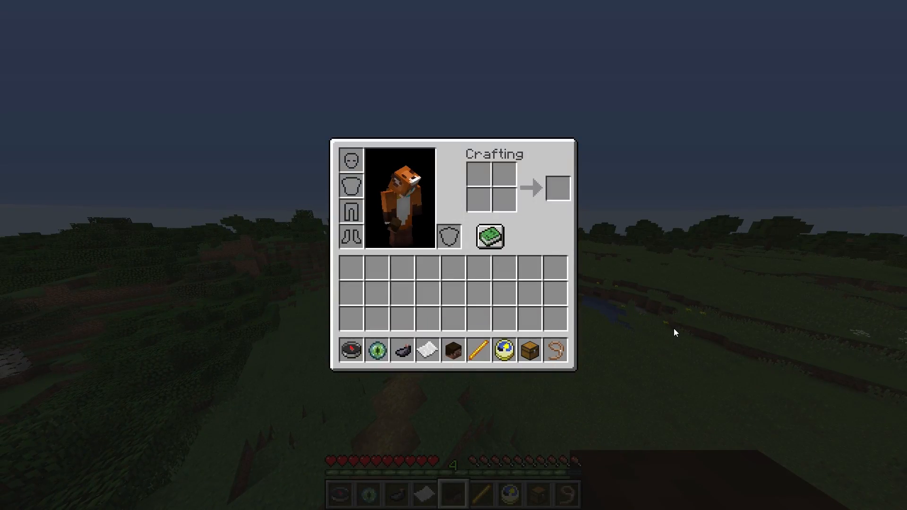
{"action": "key", "text": "Escape"}
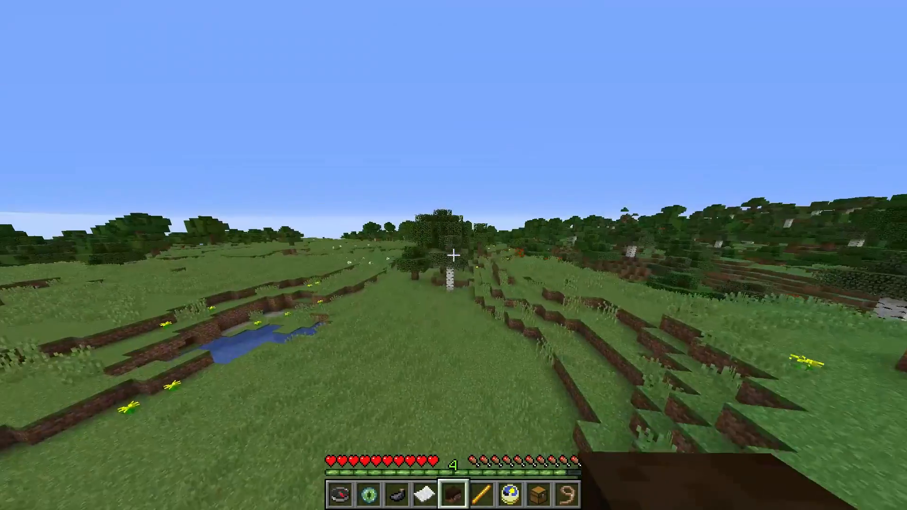
{"action": "mouse_move", "coordinate": [454, 255]}
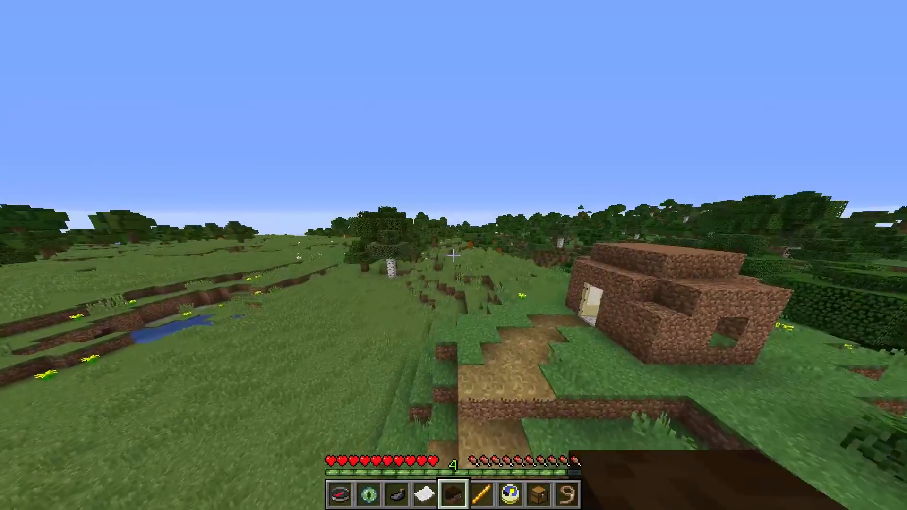
{"action": "mouse_move", "coordinate": [453, 246]}
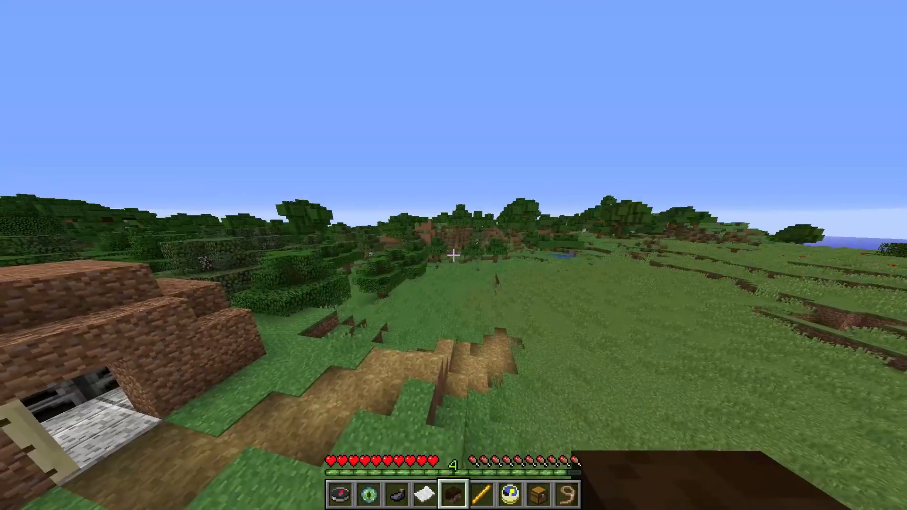
{"action": "mouse_move", "coordinate": [453, 255]}
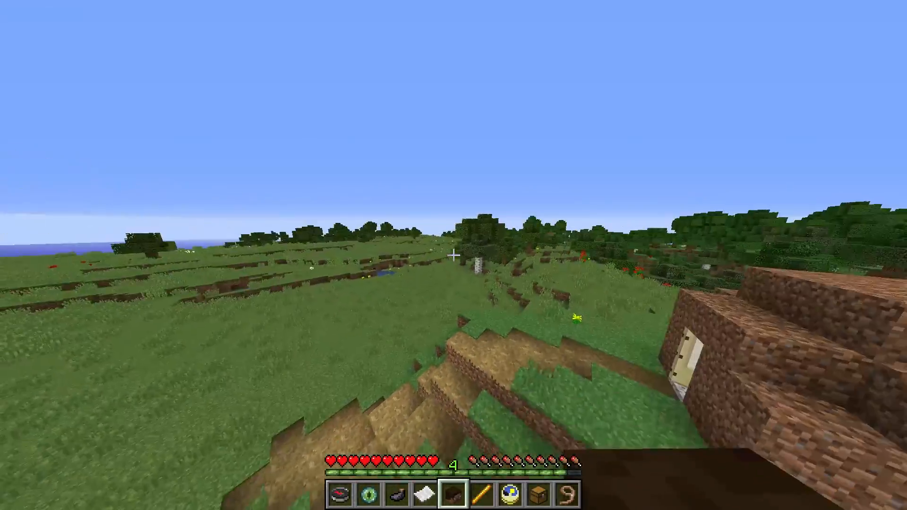
{"action": "mouse_move", "coordinate": [454, 249]}
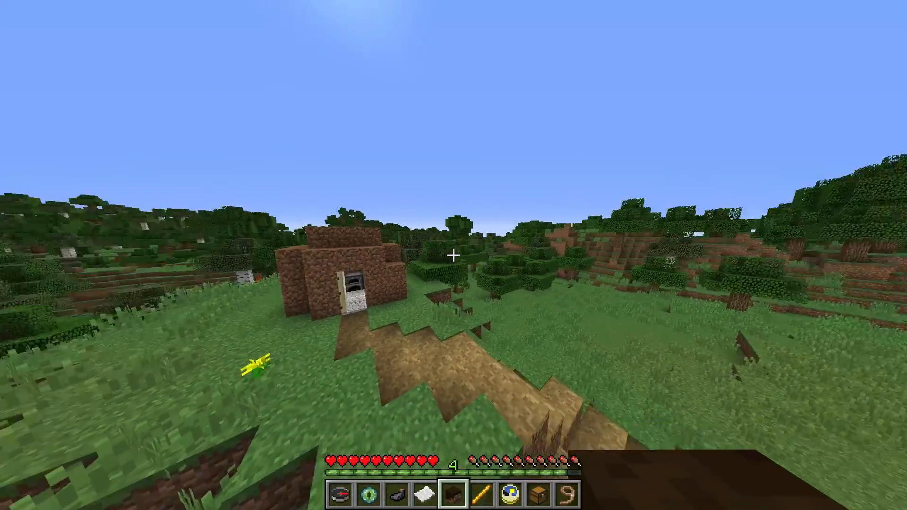
{"action": "mouse_move", "coordinate": [454, 255]}
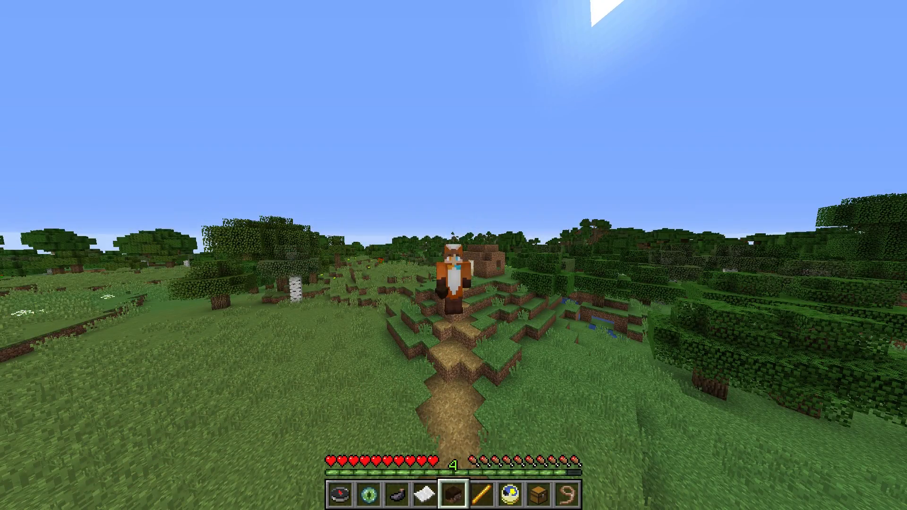